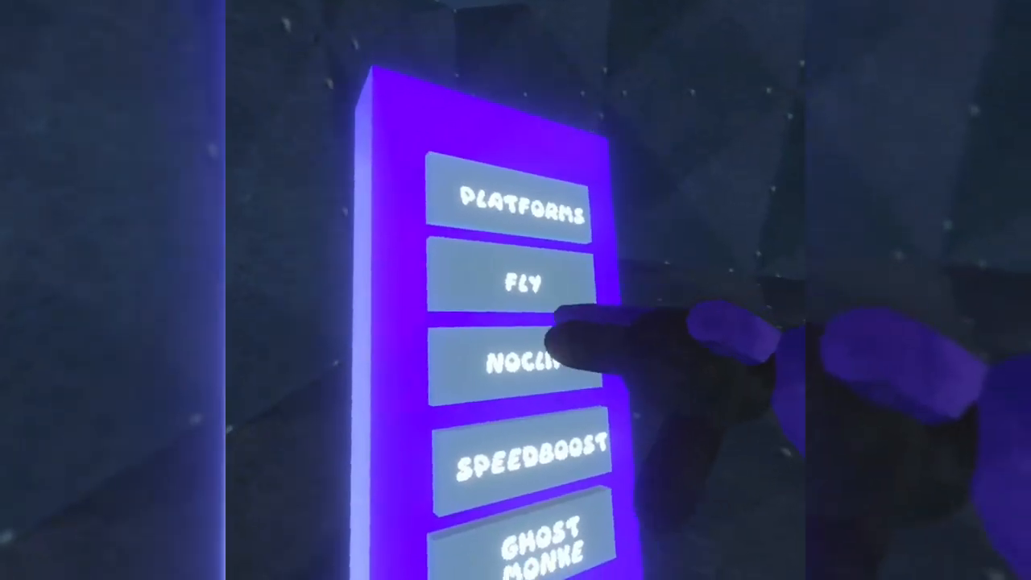
Switch on the Noclip option in the purple mod menu so it turns green
{"action": "left_click", "coordinate": [527, 359]}
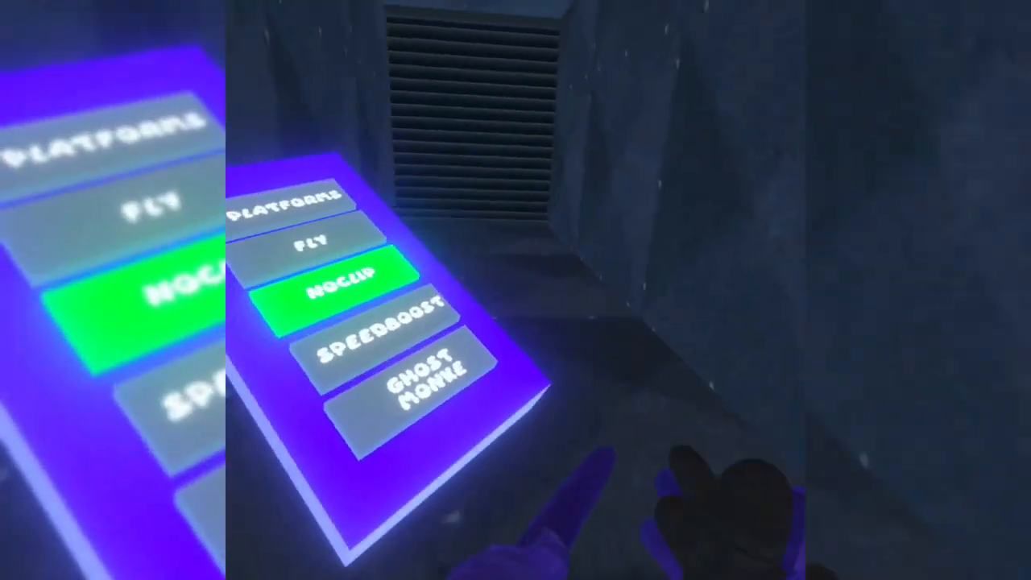